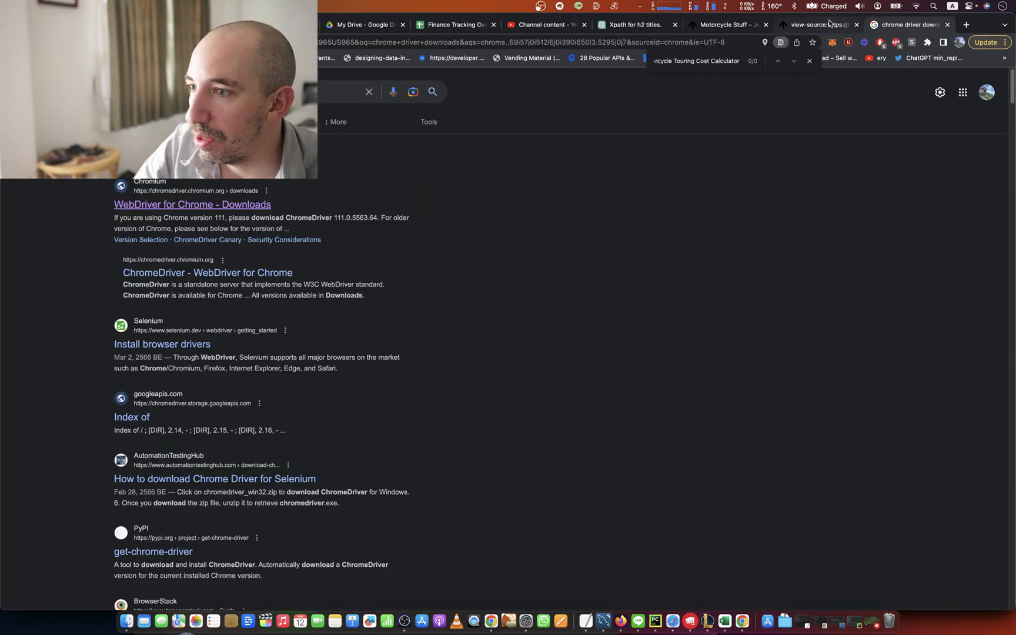
Review the jonathannorth.com blog posts and bring up the homepage's HTML source
{"action": "left_click", "coordinate": [728, 24]}
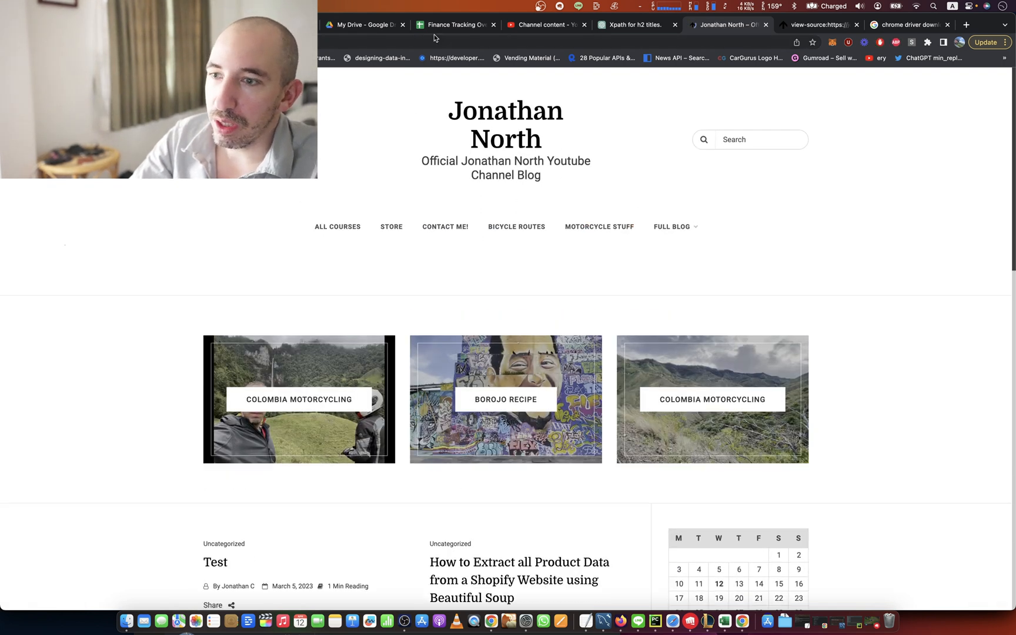
{"action": "mouse_move", "coordinate": [437, 376]}
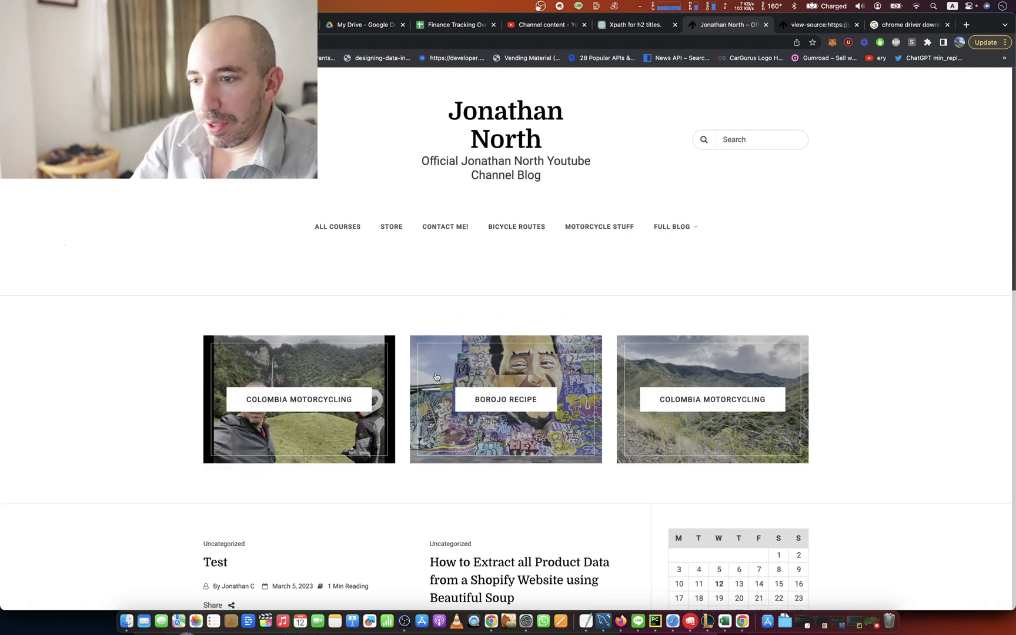
{"action": "scroll", "scroll_direction": "down", "scroll_amount": 3}
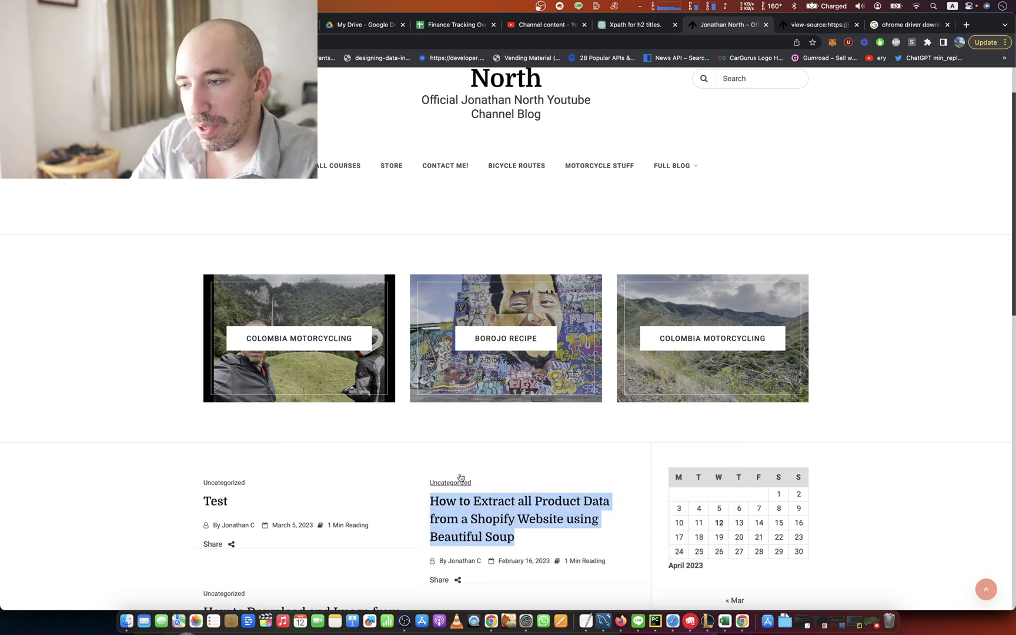
{"action": "left_click", "coordinate": [823, 24]}
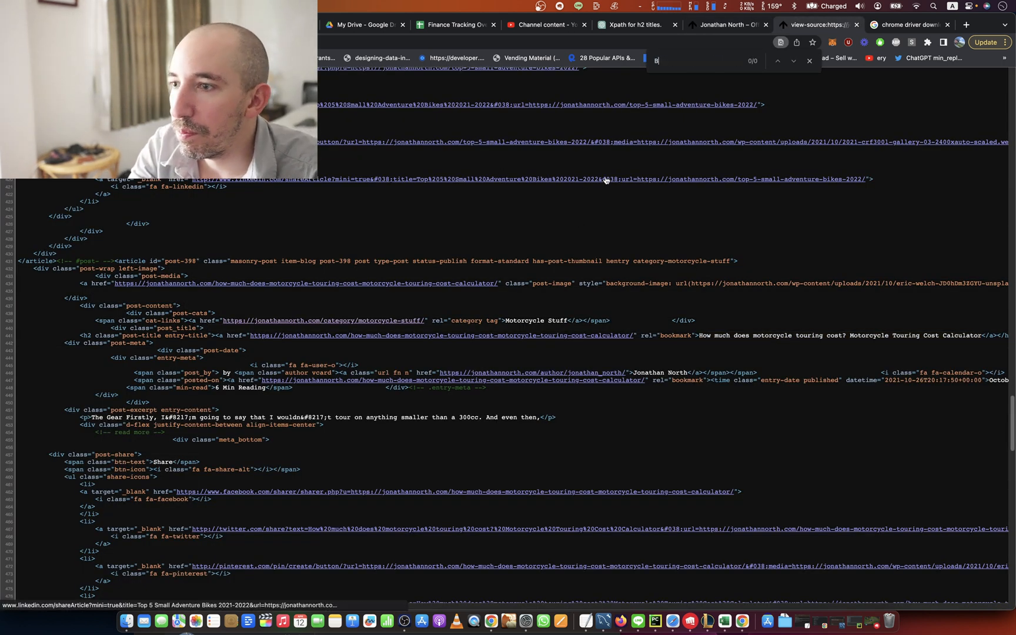
Search the page source for 'beautiful soup' to locate the post's H2 title markup
{"action": "type", "text": "eautiful soup"}
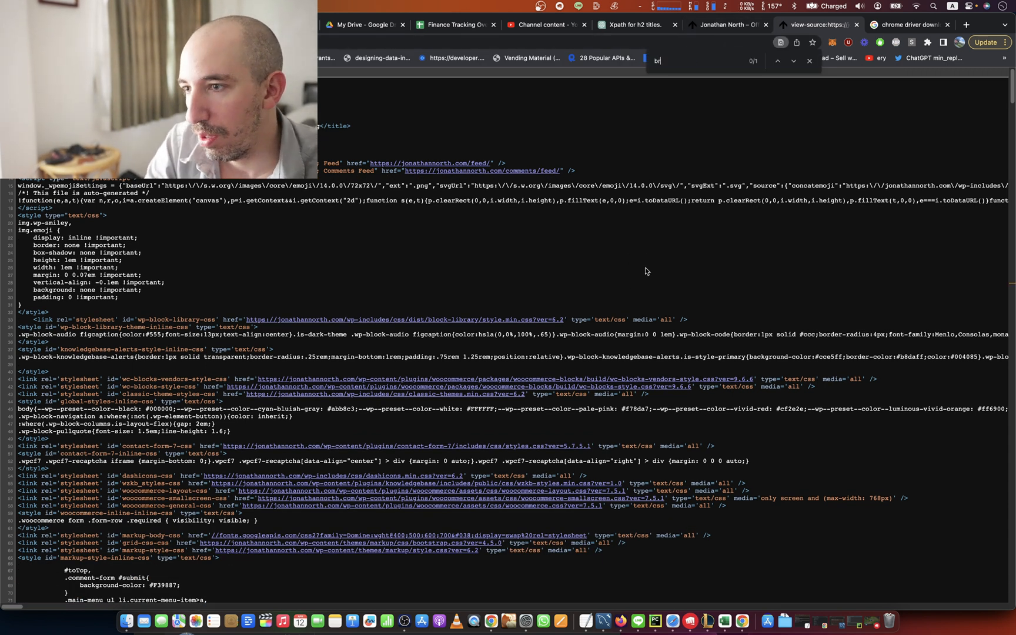
{"action": "type", "text": "eautiful"}
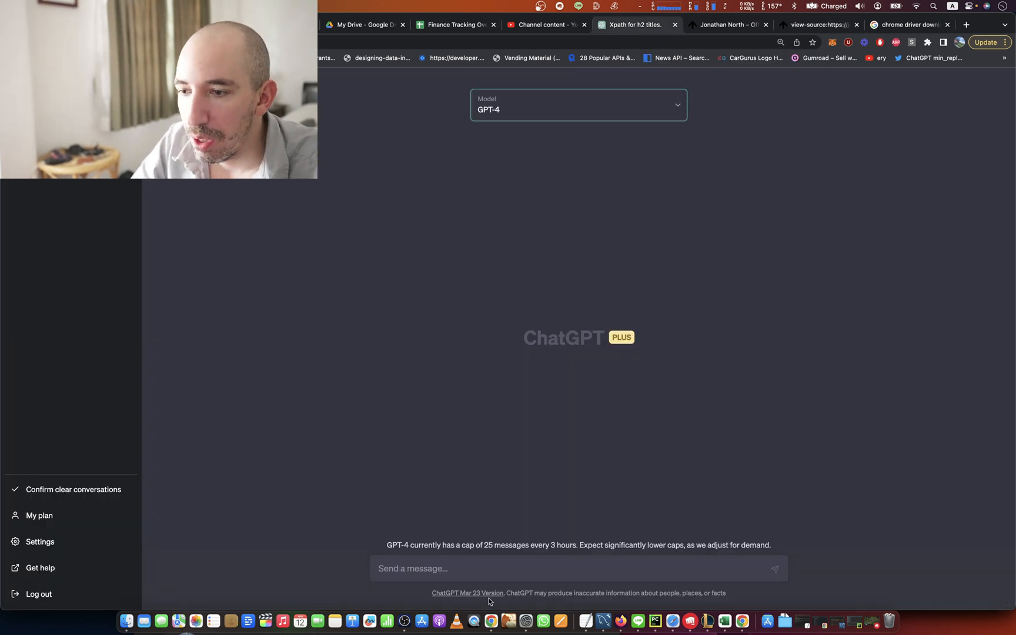
Send a prompt requesting a Selenium XPath that extracts all H2 texts, with the pasted HTML example
{"action": "type", "text": "I want you to give me the selen"}
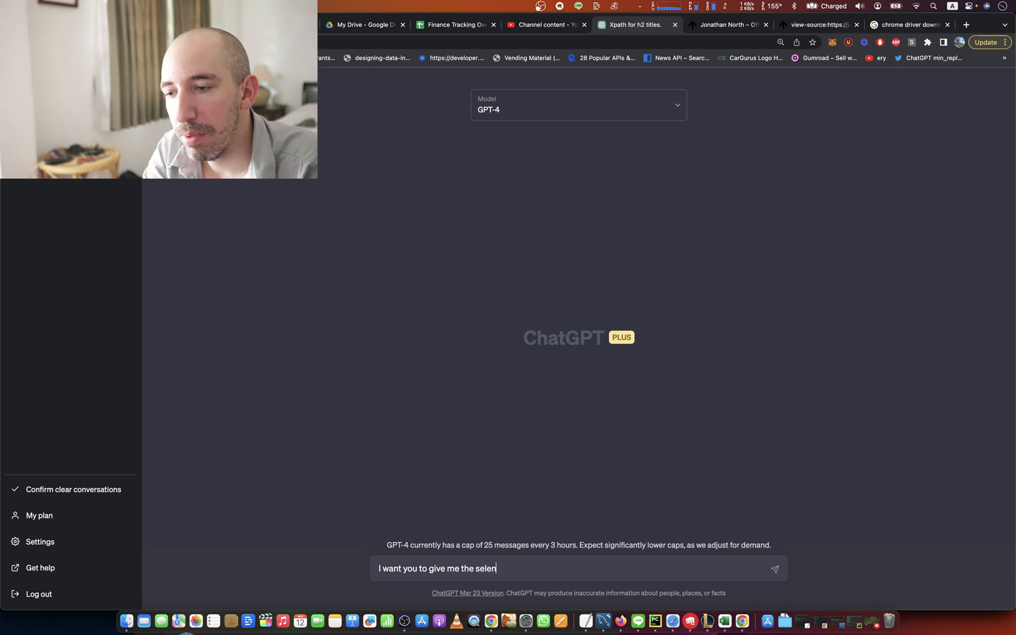
{"action": "type", "text": "ium xpath"}
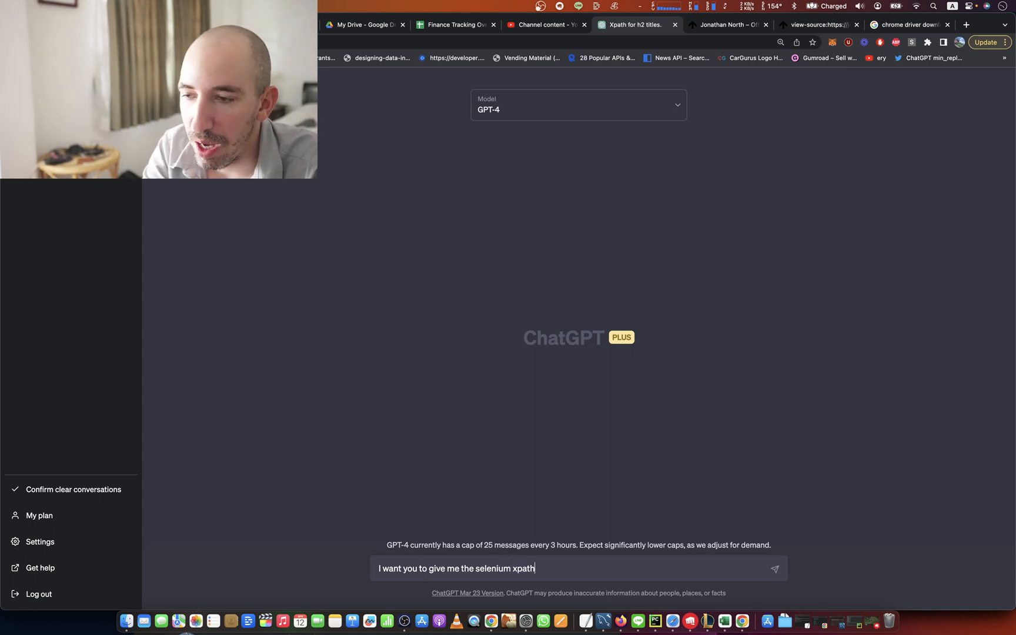
{"action": "type", "text": "that extracts t"}
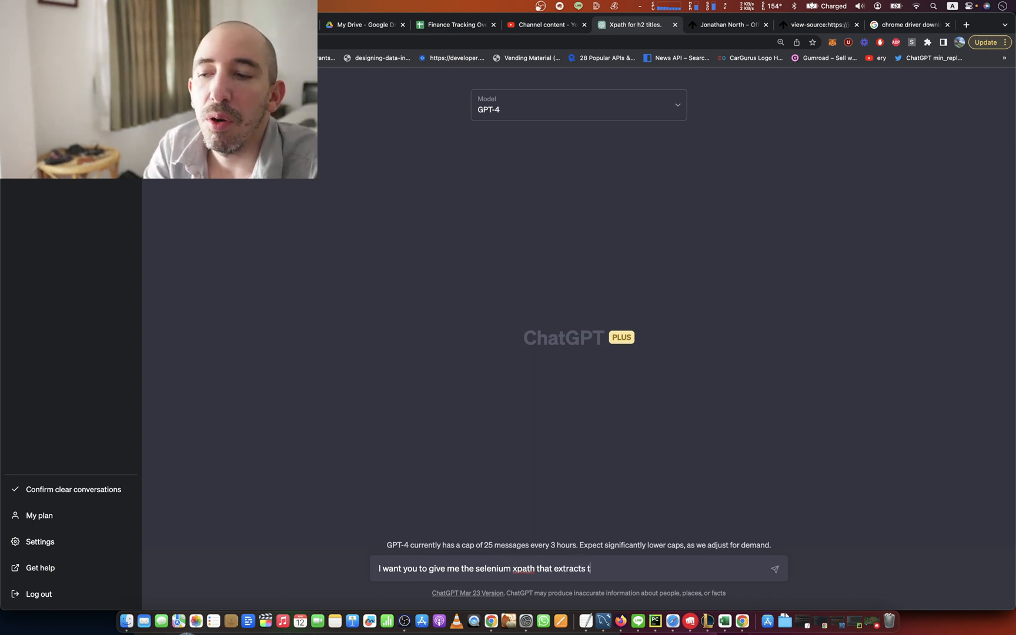
{"action": "type", "text": "a"}
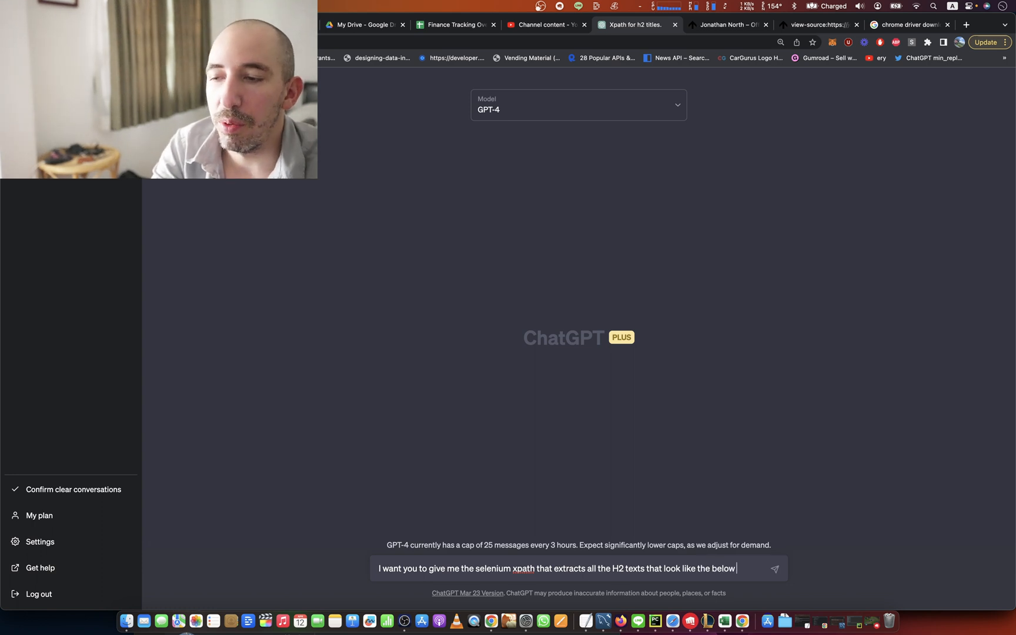
{"action": "type", "text": "HTML ex"}
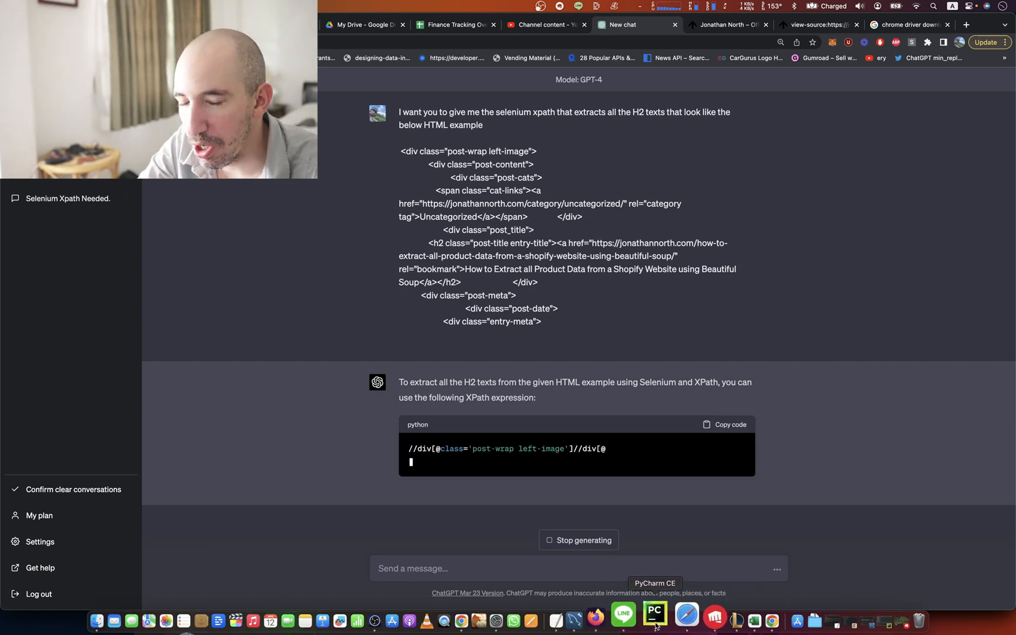
Copy the script from PyCharm and draft 'Here is my code, please update it to print out all of those h2 texts'
{"action": "left_click", "coordinate": [656, 618]}
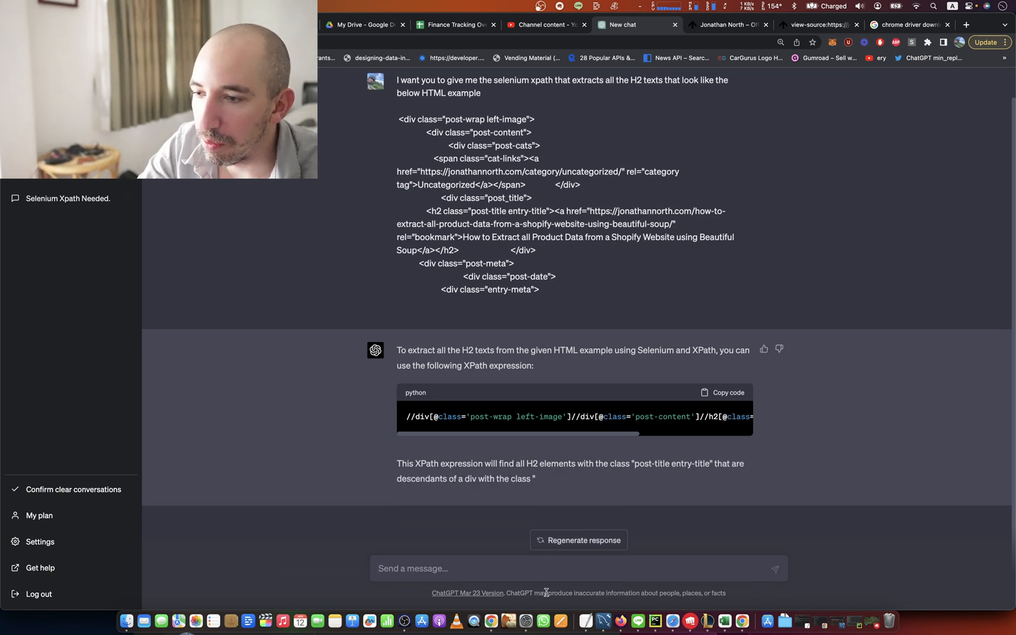
{"action": "type", "text": "Here"}
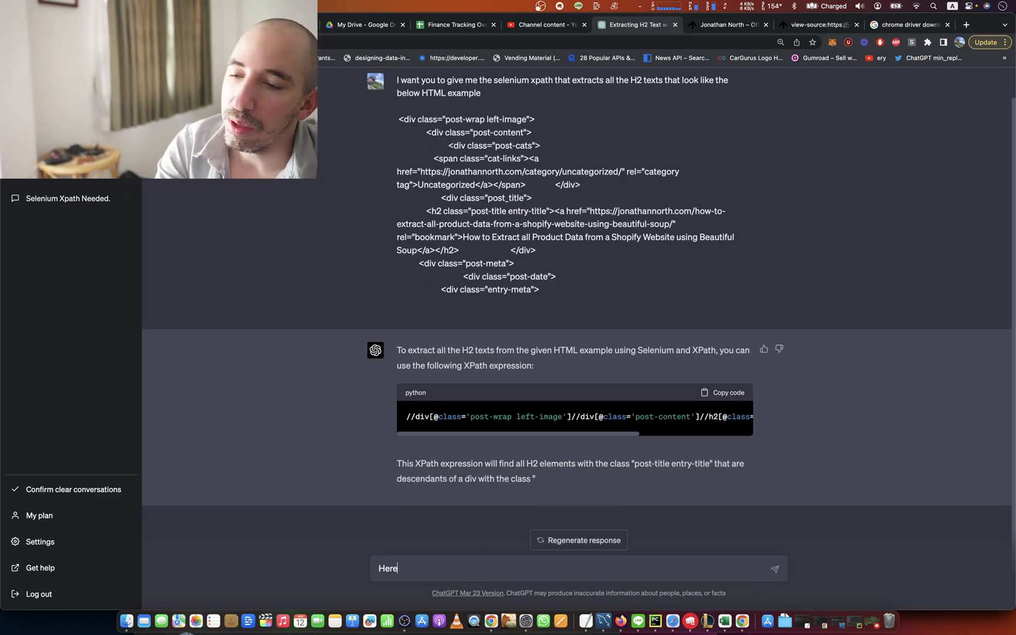
{"action": "type", "text": "is my code, please"}
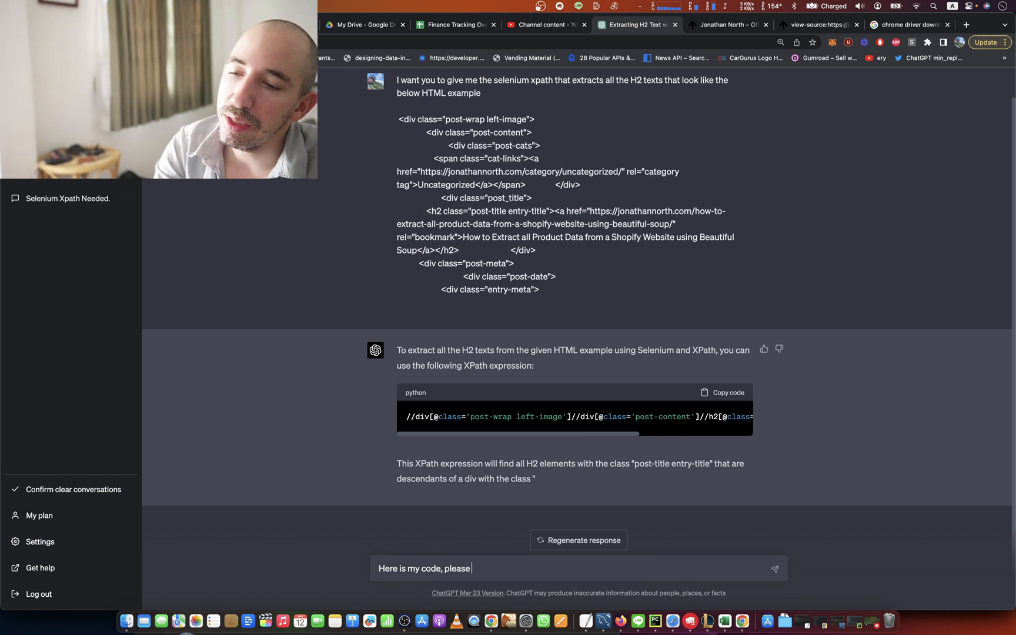
{"action": "type", "text": "update it to print out all of those h2 texts"}
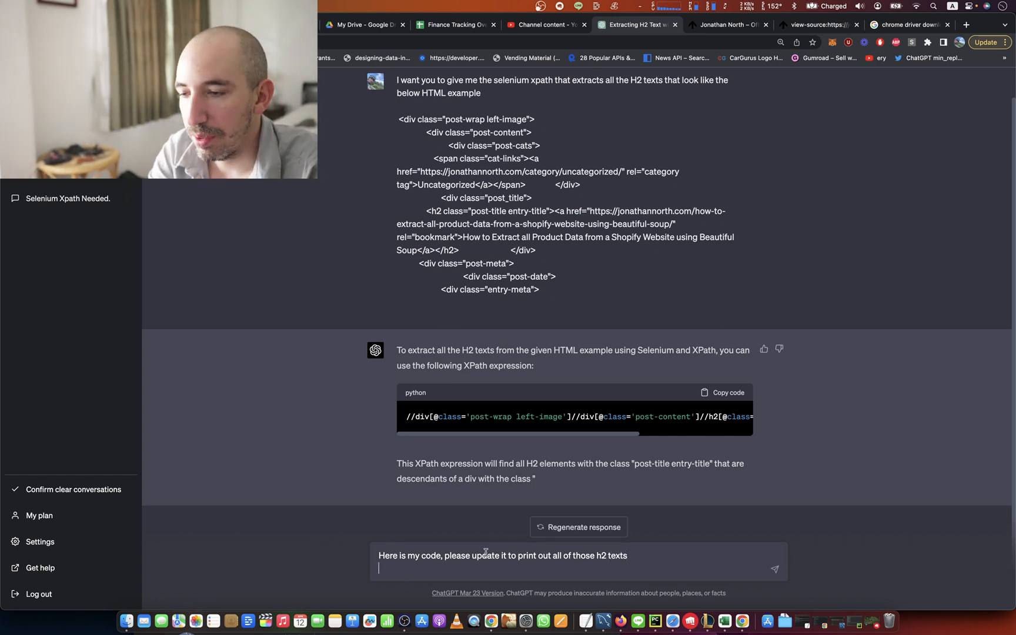
Submit the request, review the find_elements-based answer and copy the updated script
{"action": "left_click", "coordinate": [774, 569]}
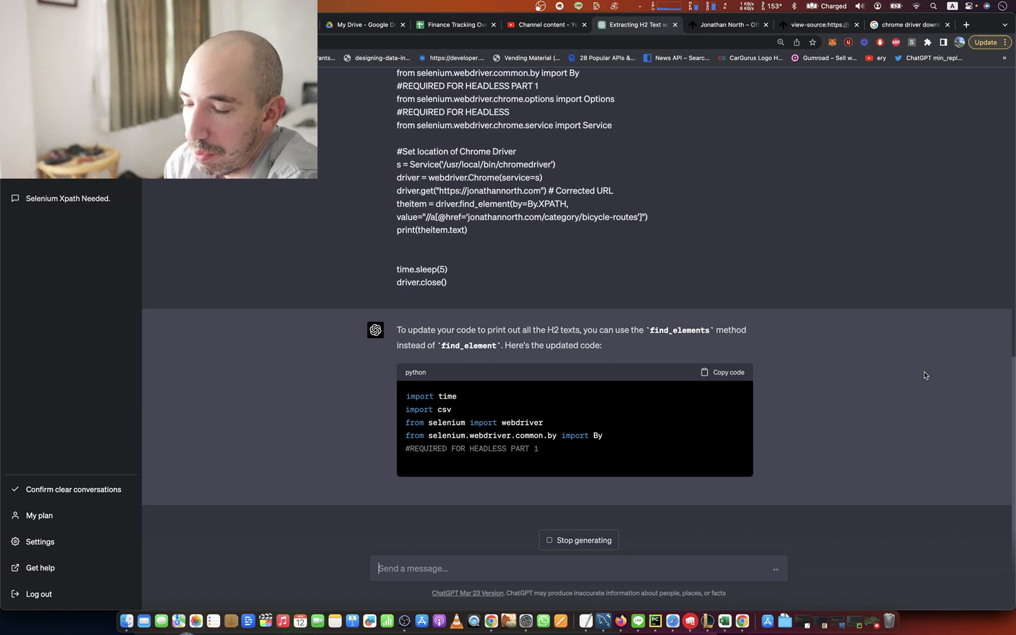
{"action": "scroll", "scroll_direction": "down", "scroll_amount": 3}
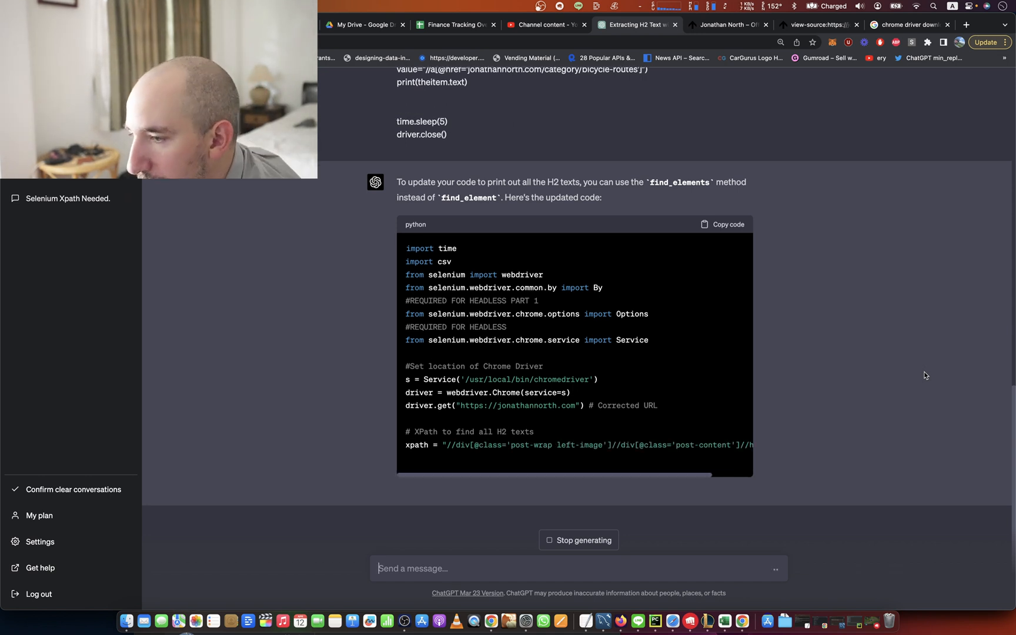
{"action": "scroll", "scroll_direction": "down", "scroll_amount": 3}
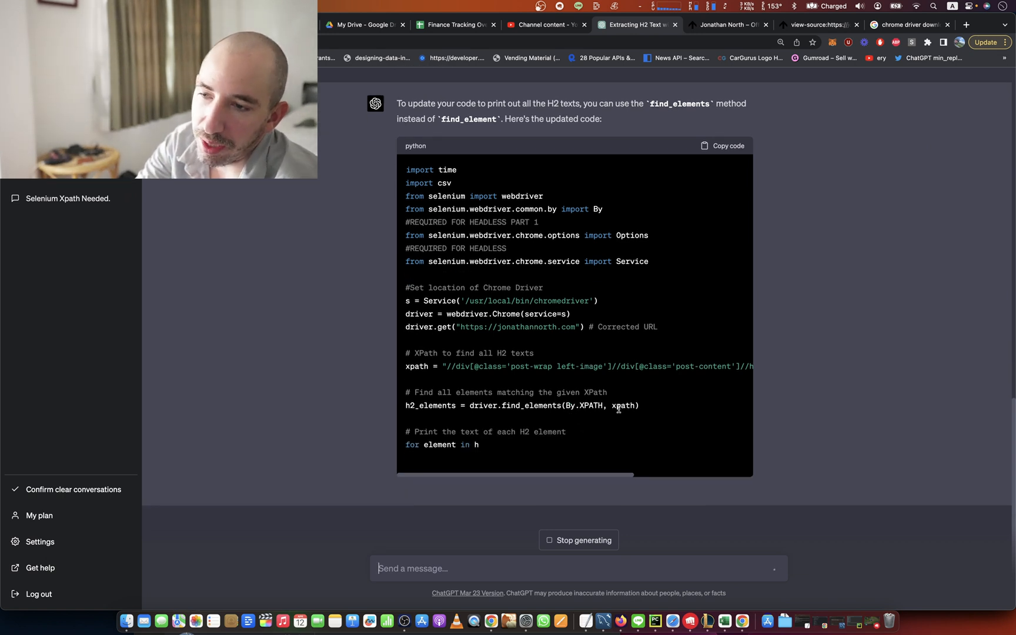
{"action": "scroll", "scroll_direction": "down", "scroll_amount": 3}
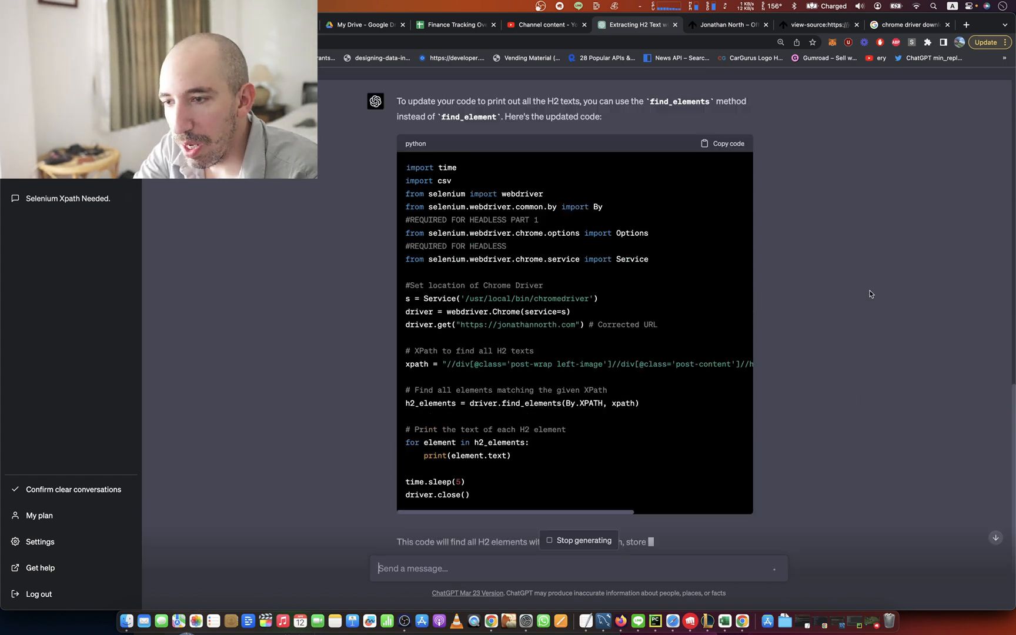
{"action": "left_click", "coordinate": [724, 144]}
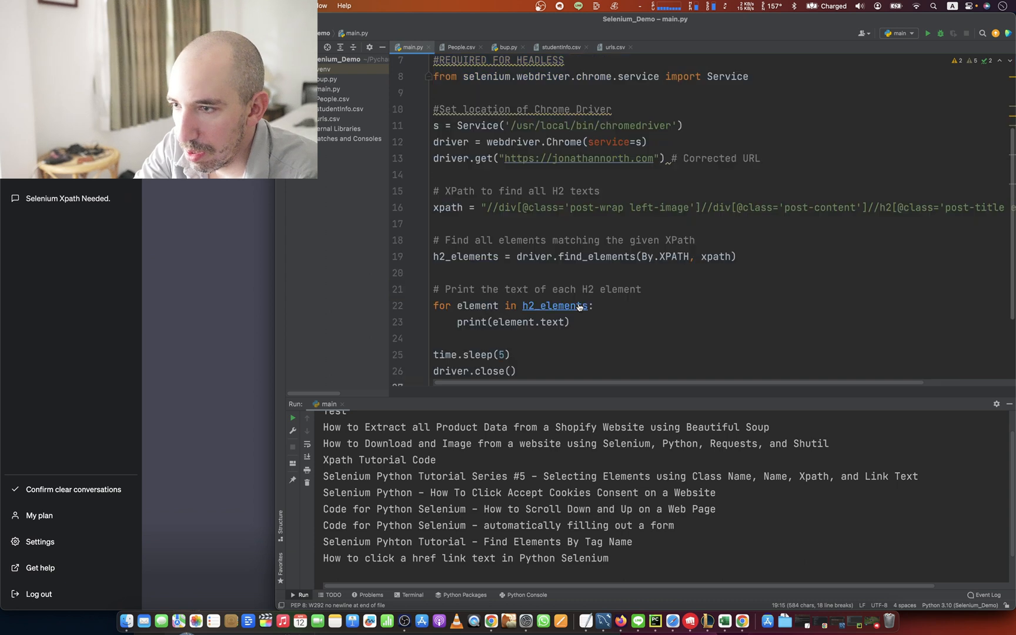
Run the pasted script so Chrome opens the blog and every H2 post title prints
{"action": "left_click", "coordinate": [931, 33]}
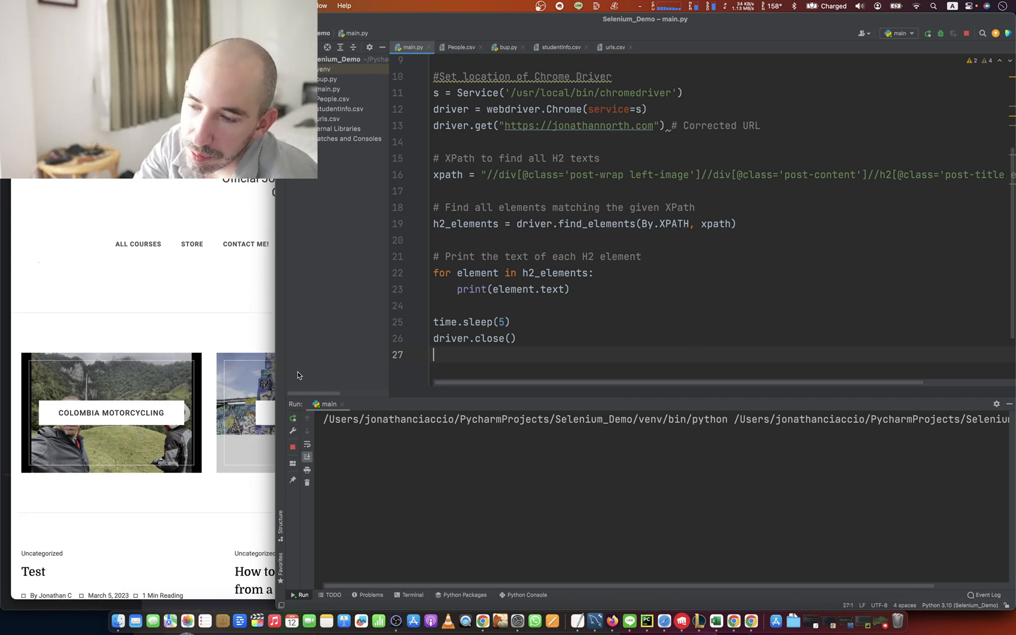
{"action": "mouse_move", "coordinate": [636, 309]}
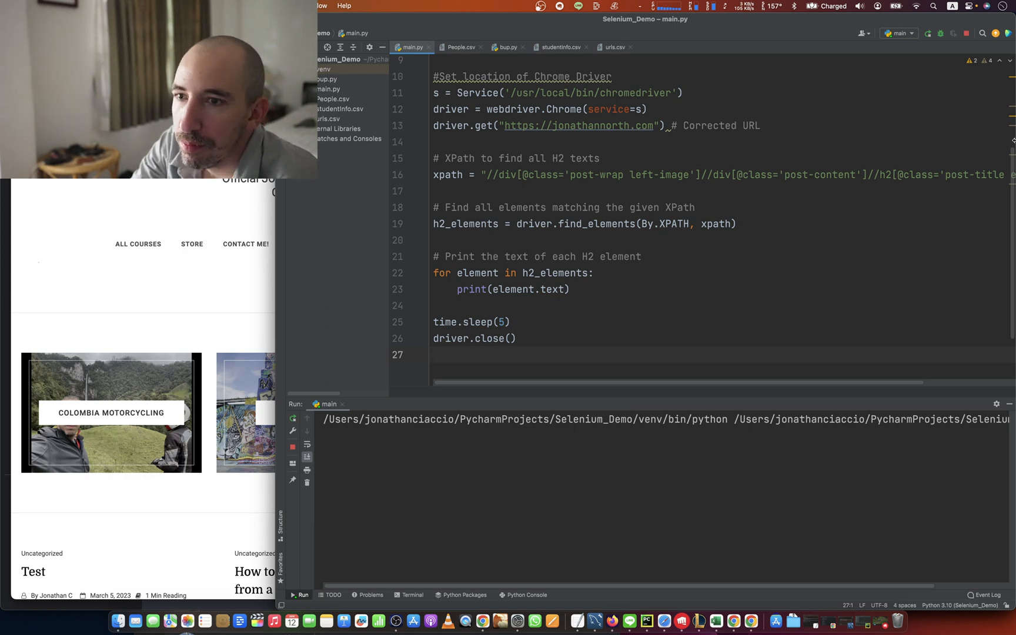
{"action": "left_click", "coordinate": [299, 595]}
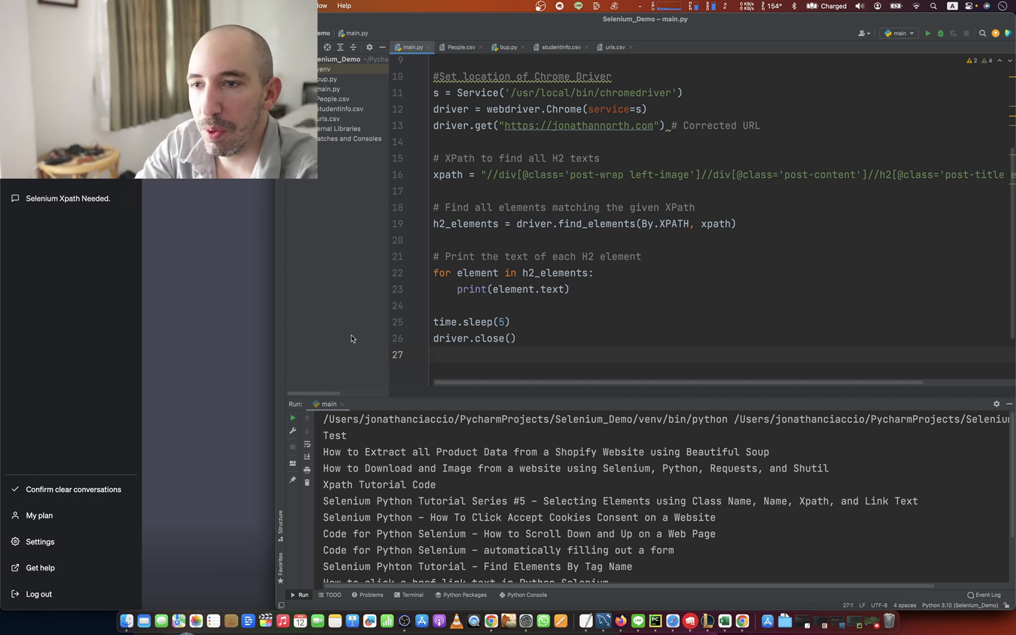
{"action": "mouse_move", "coordinate": [339, 340]}
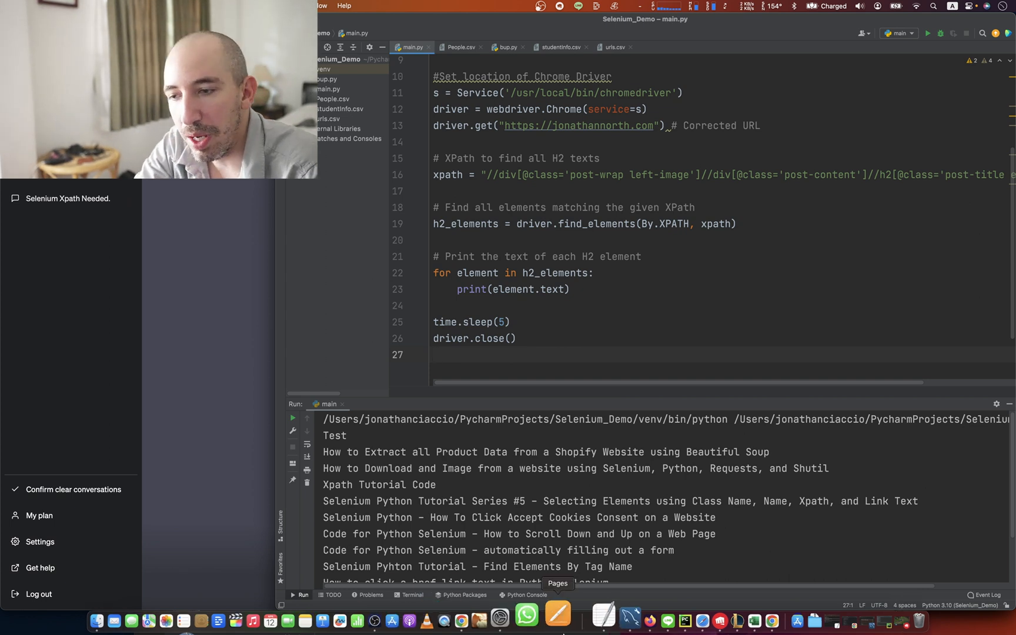
{"action": "mouse_move", "coordinate": [564, 550]}
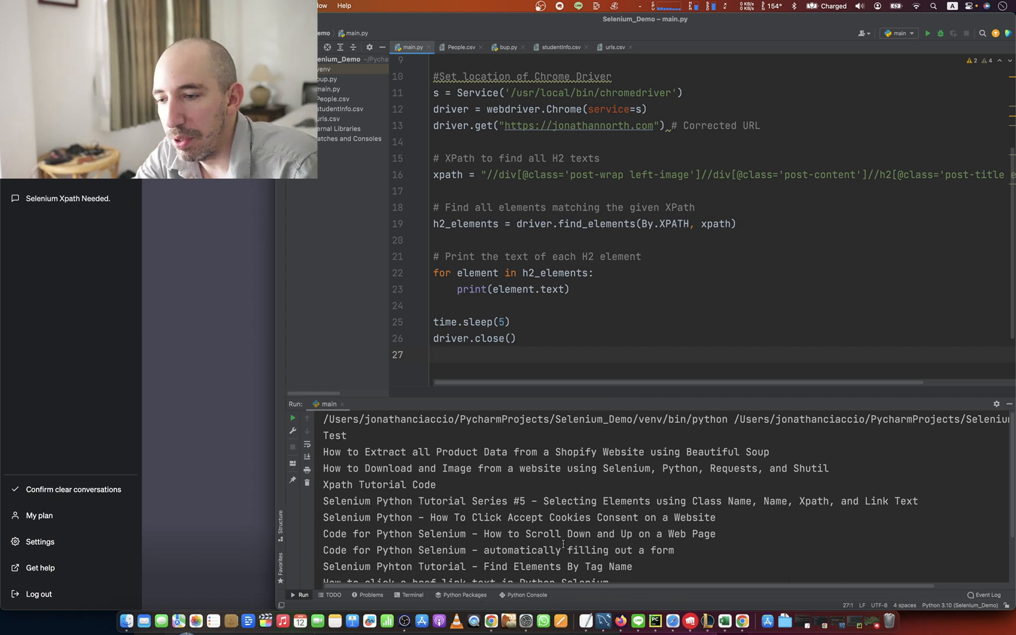